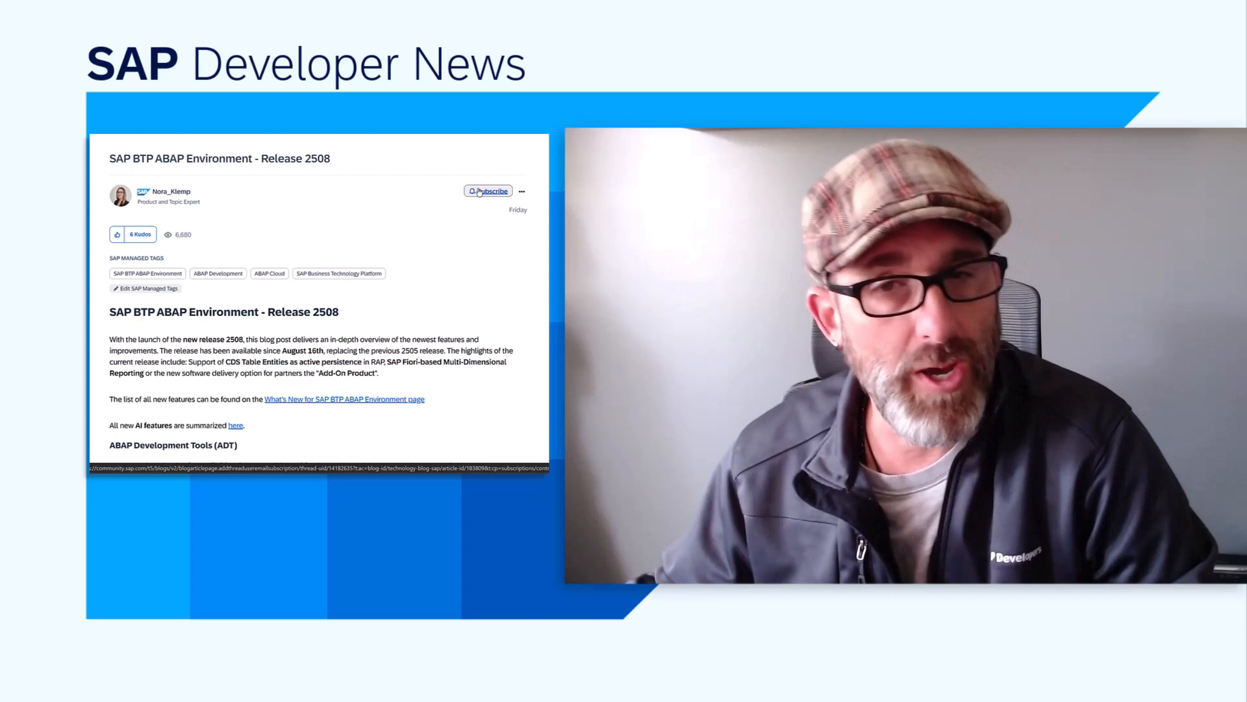
- Scroll the Release 2508 blog post down to the ABAP Development Tools feature list
{"action": "scroll", "scroll_direction": "down", "scroll_amount": 3}
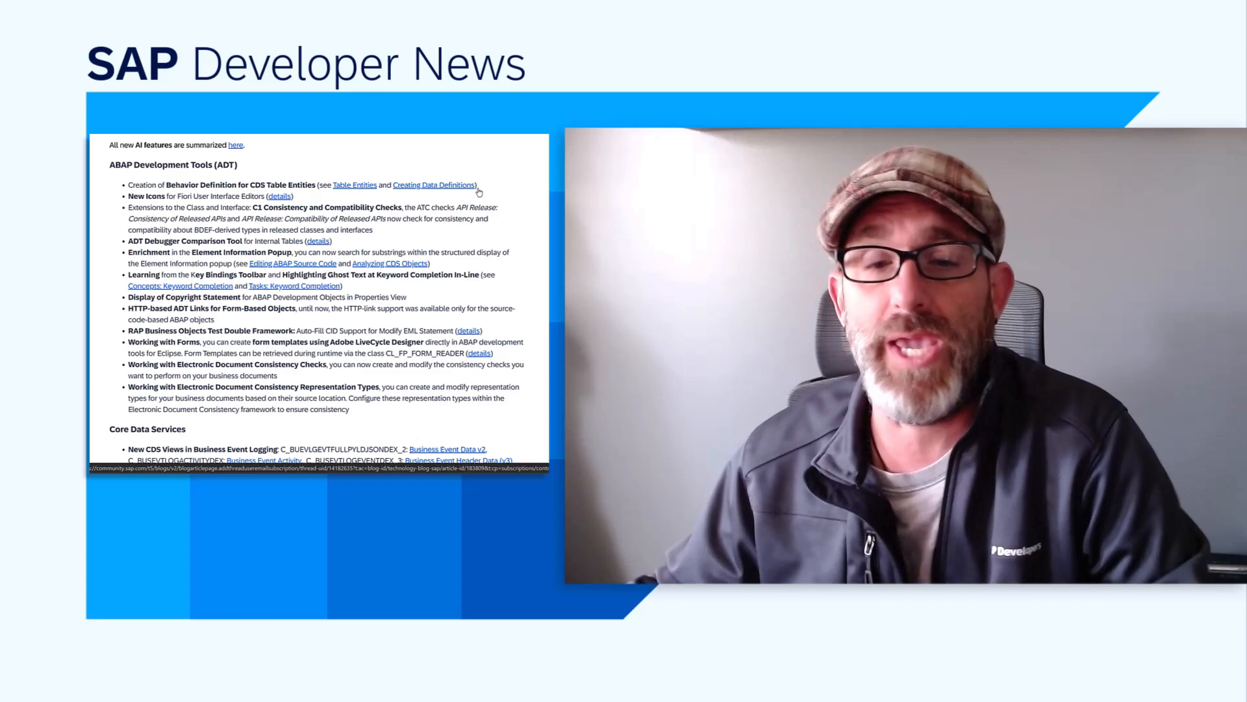
{"action": "scroll", "scroll_direction": "down", "scroll_amount": 3}
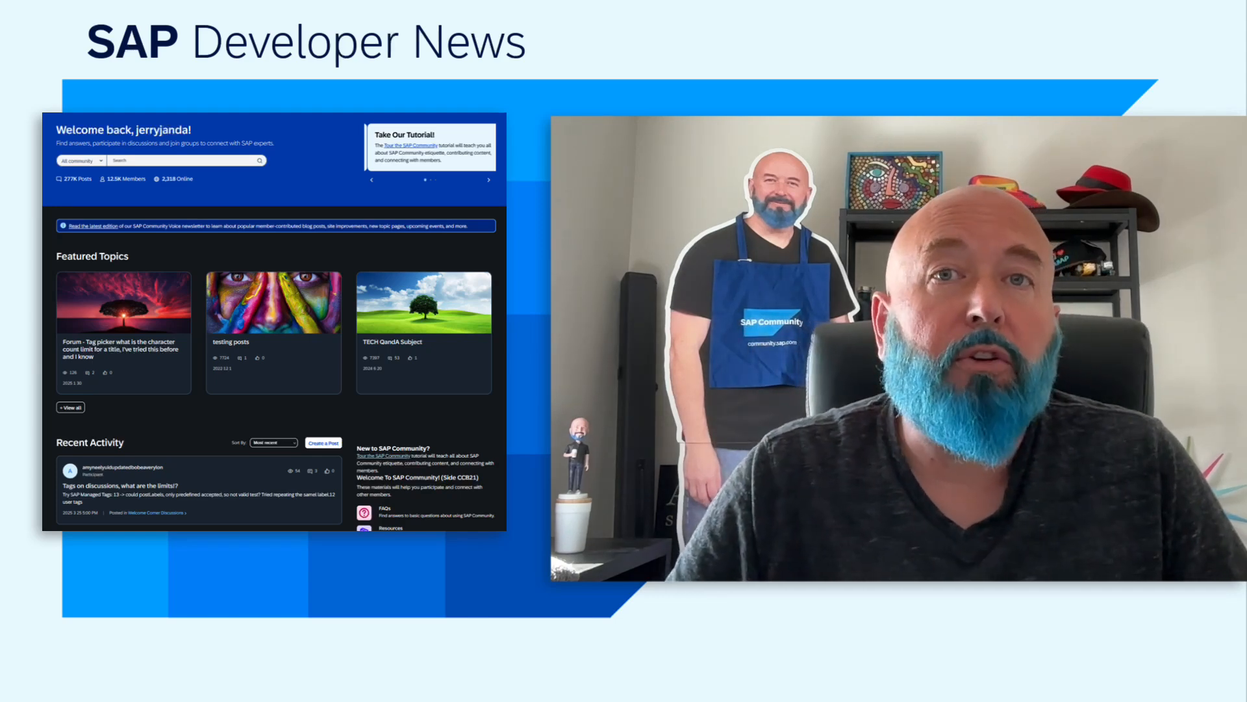
- Open the community profile menu to show the 'Switch to Dark Mode (BETA)' option
{"action": "left_click", "coordinate": [386, 219]}
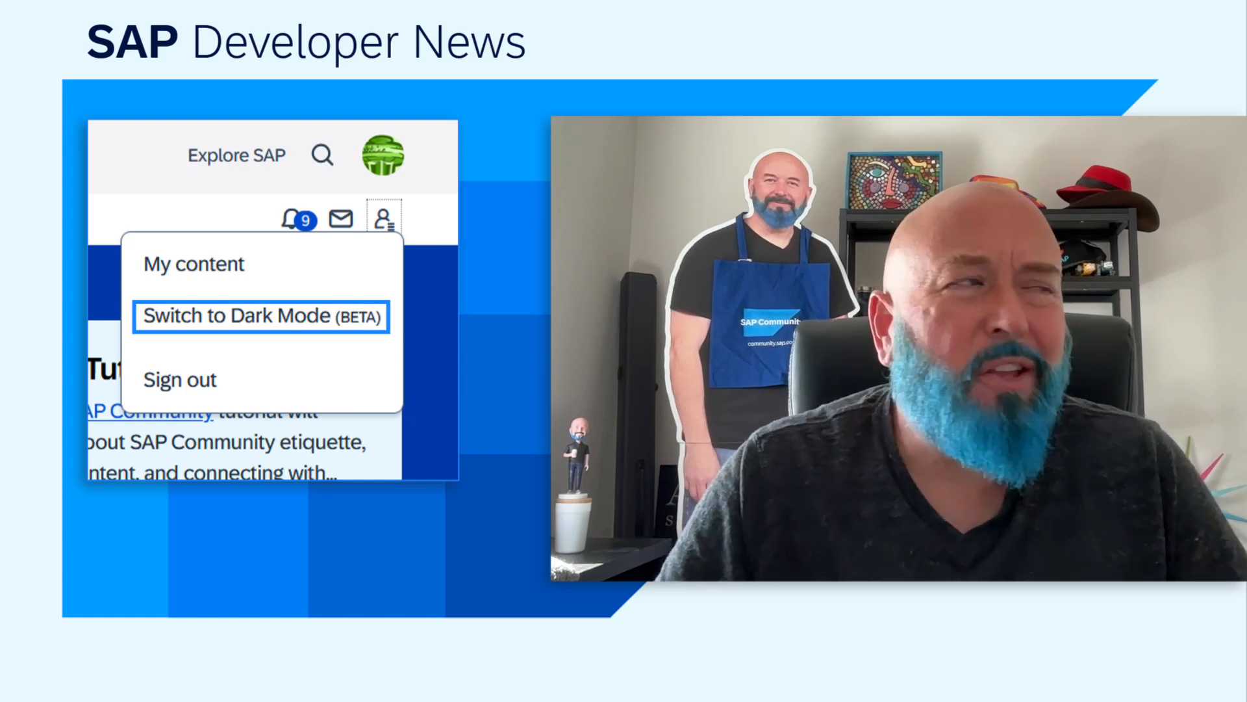